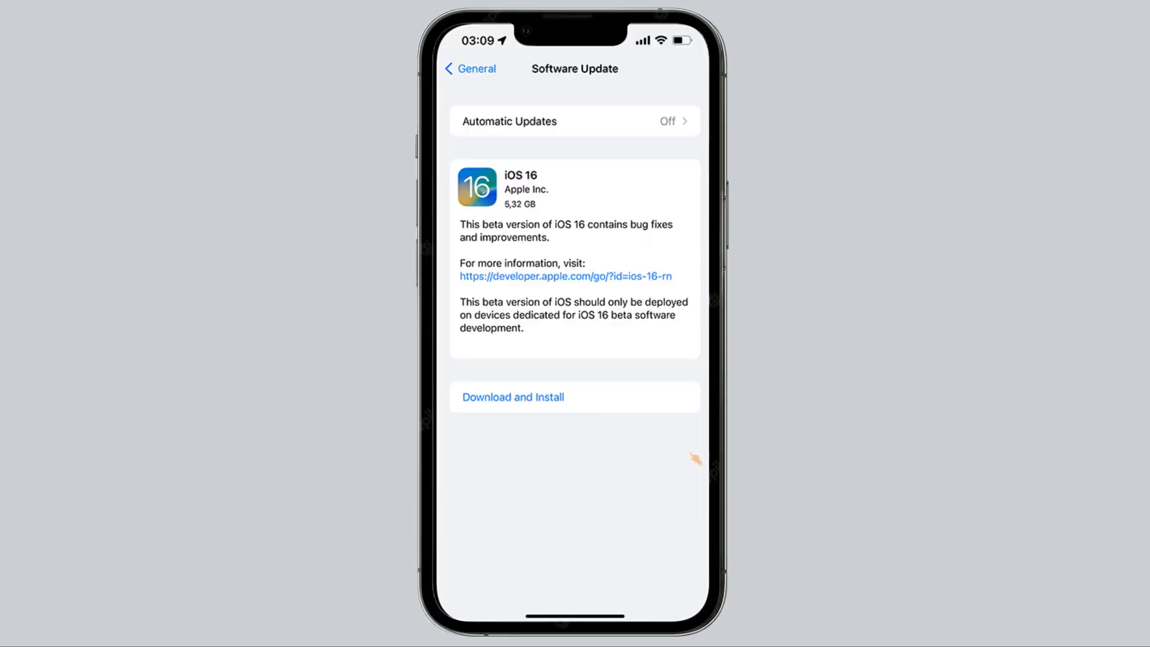
- Tap Download and Install for the iOS 16 beta update
click(511, 396)
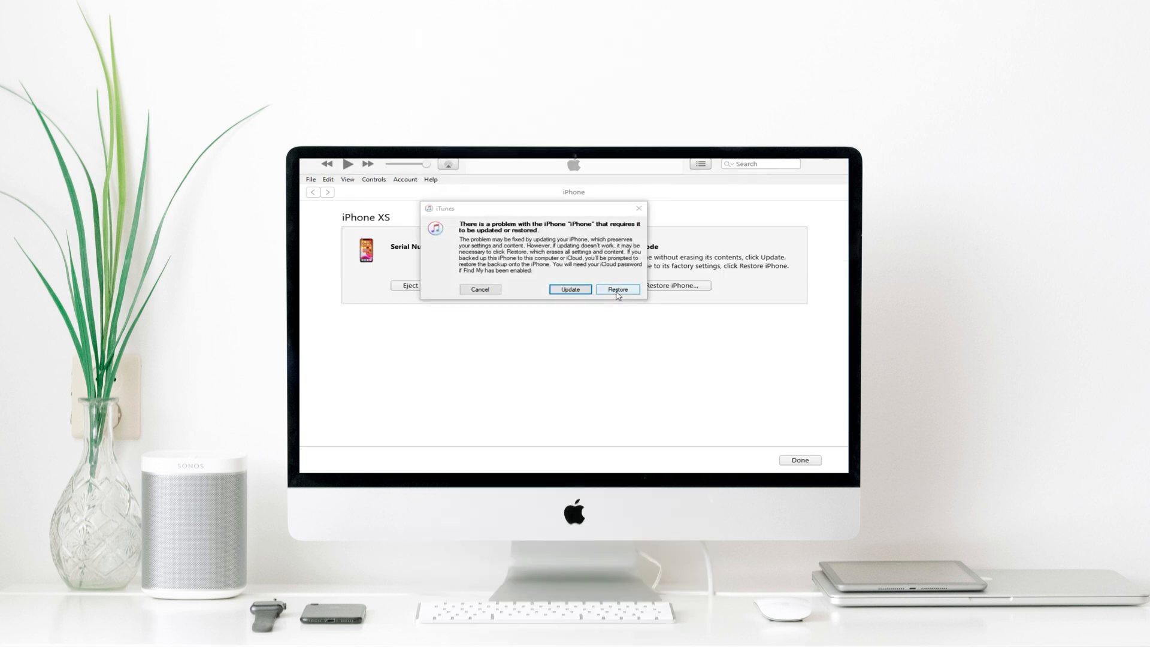
- Restore and update the iPhone XS, passing the update notes and agreeing to the license
click(479, 288)
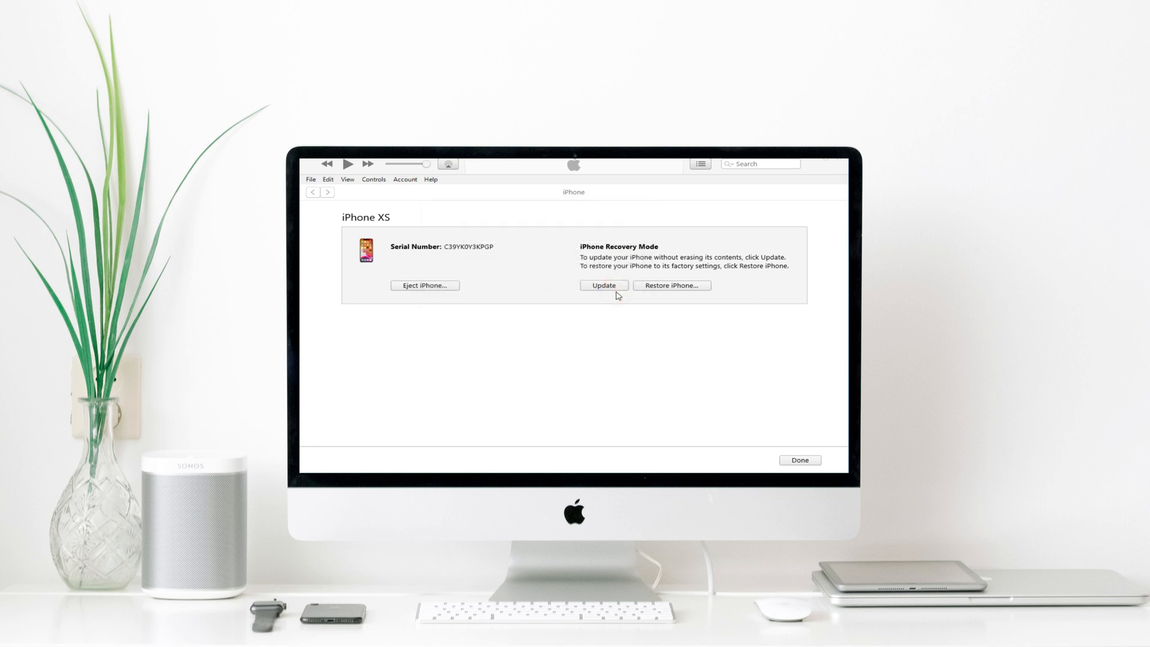
click(670, 285)
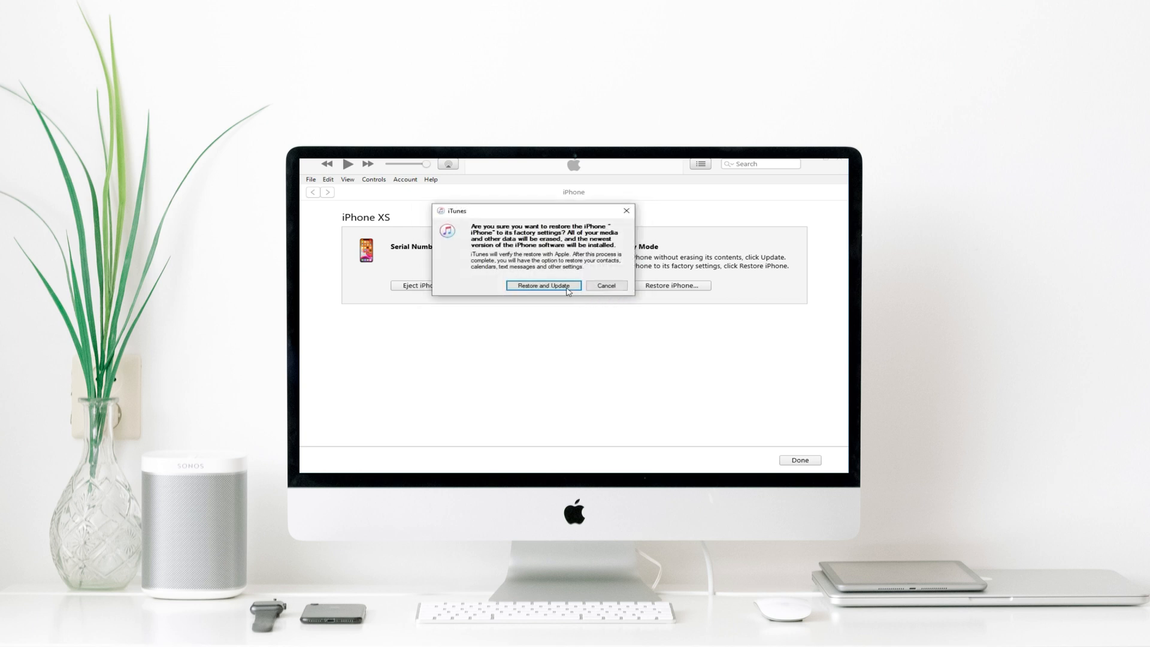
click(542, 285)
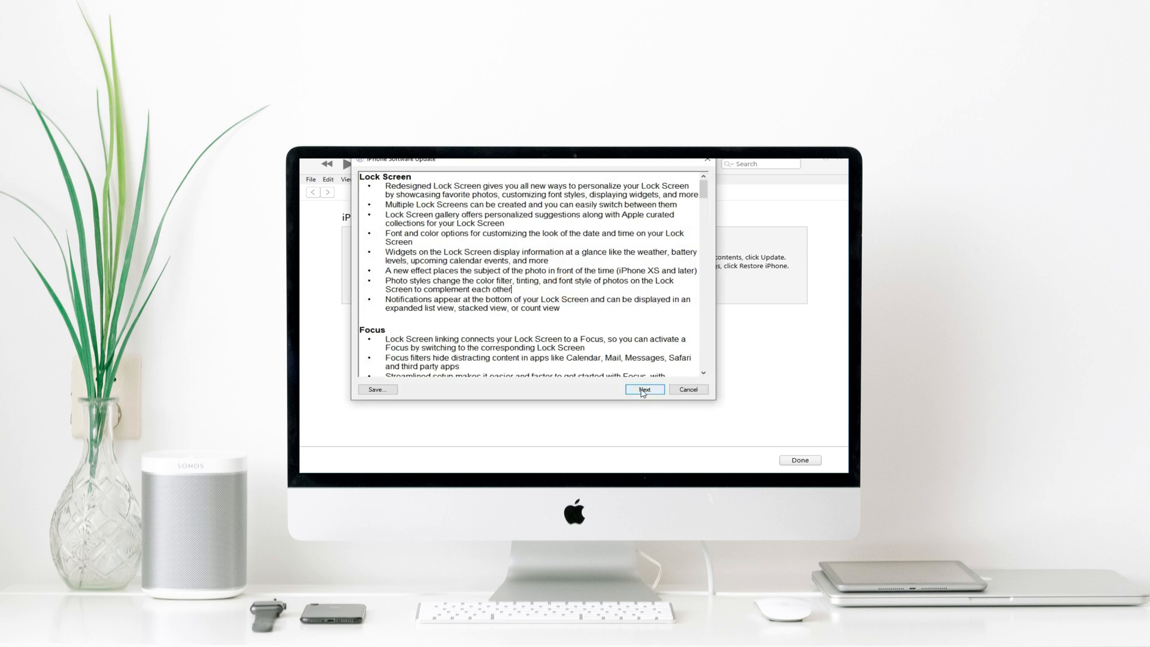
click(644, 390)
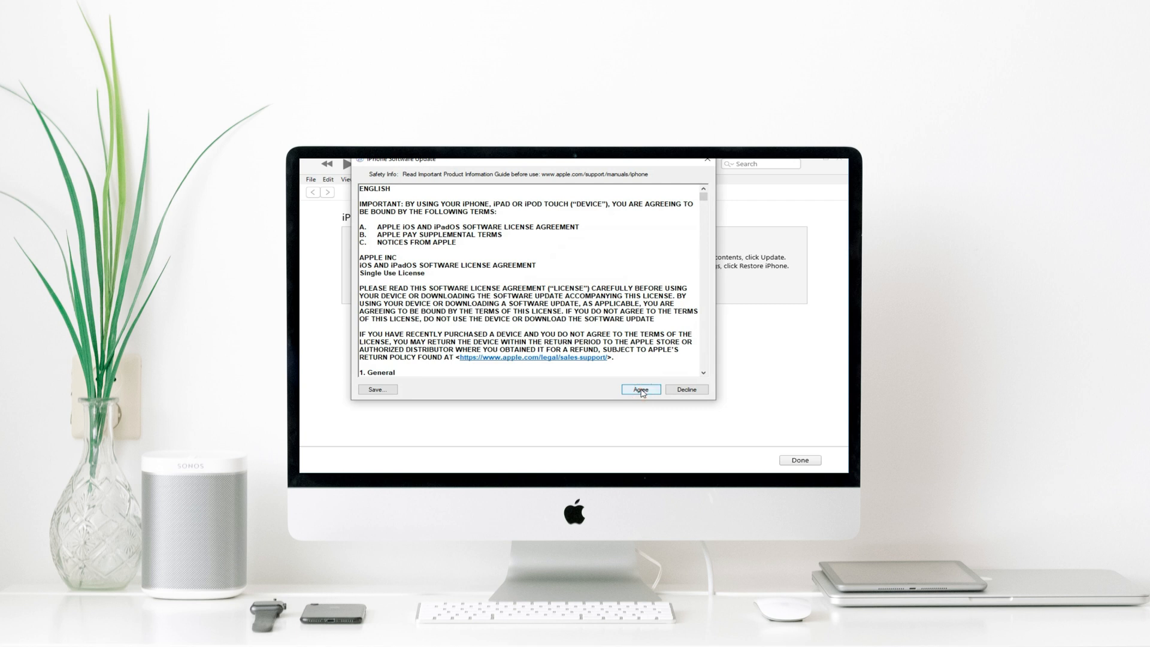
click(639, 390)
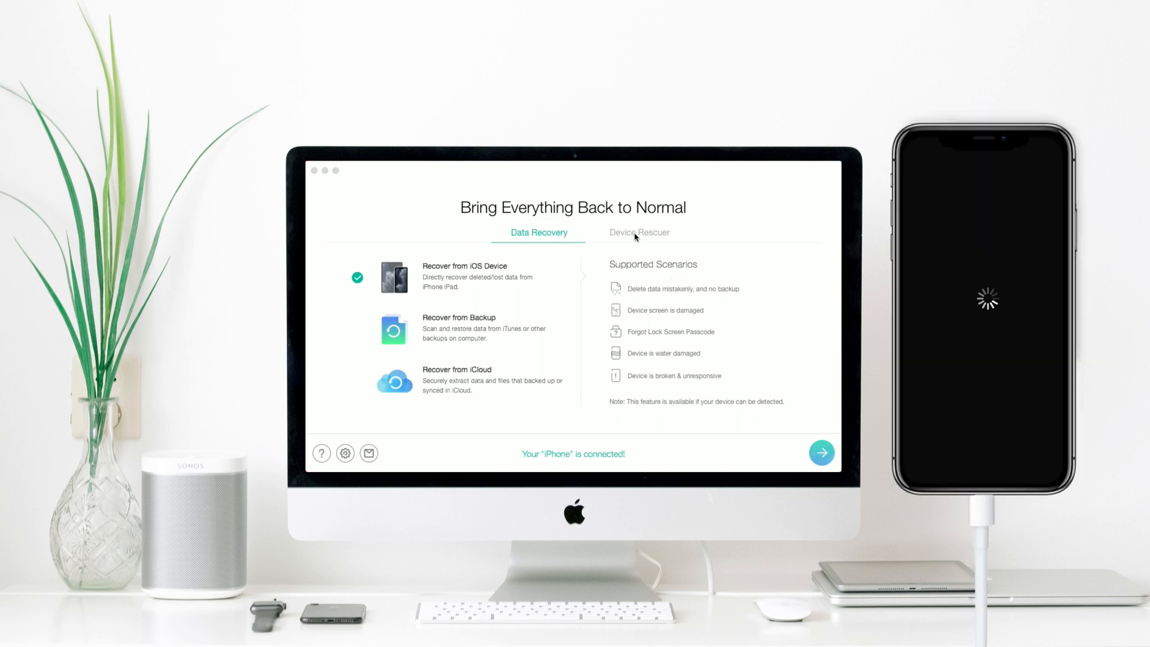
- Switch to PhoneRescue's Device Rescuer tools for iOS system repair
click(639, 232)
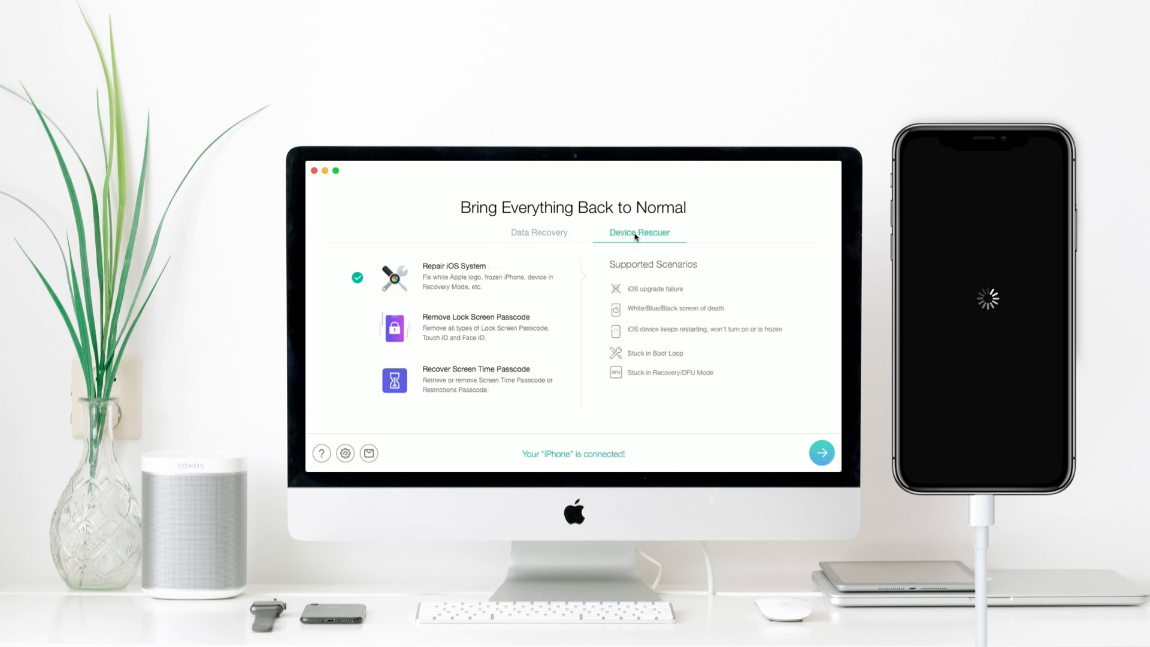
mouse_move(448, 281)
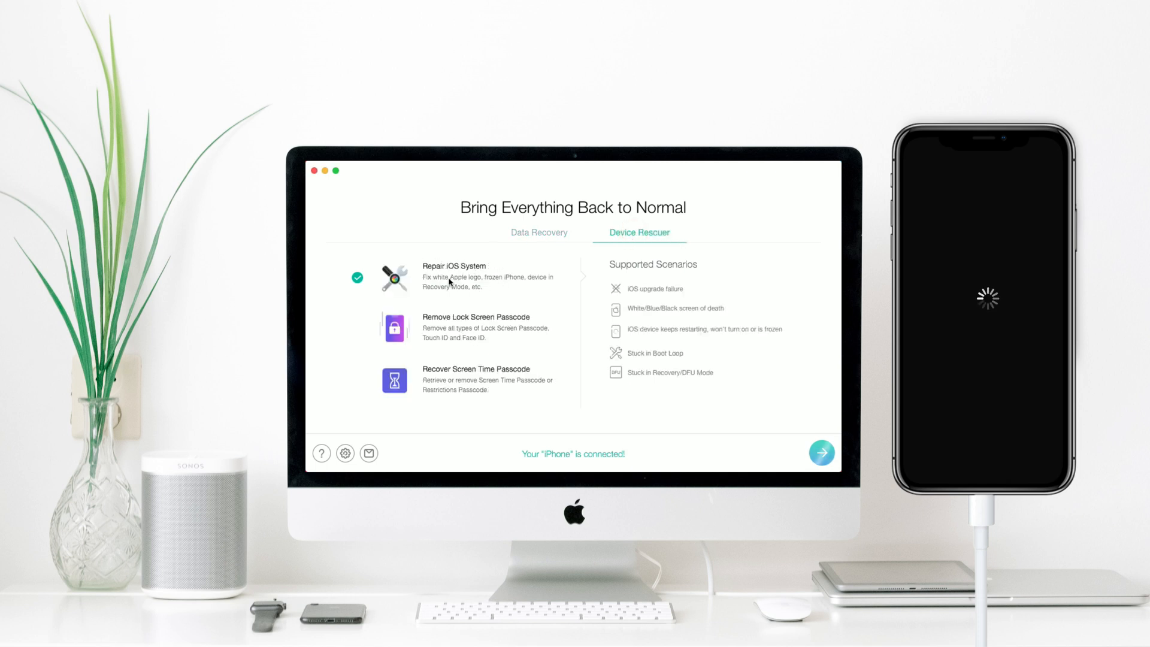
mouse_move(746, 388)
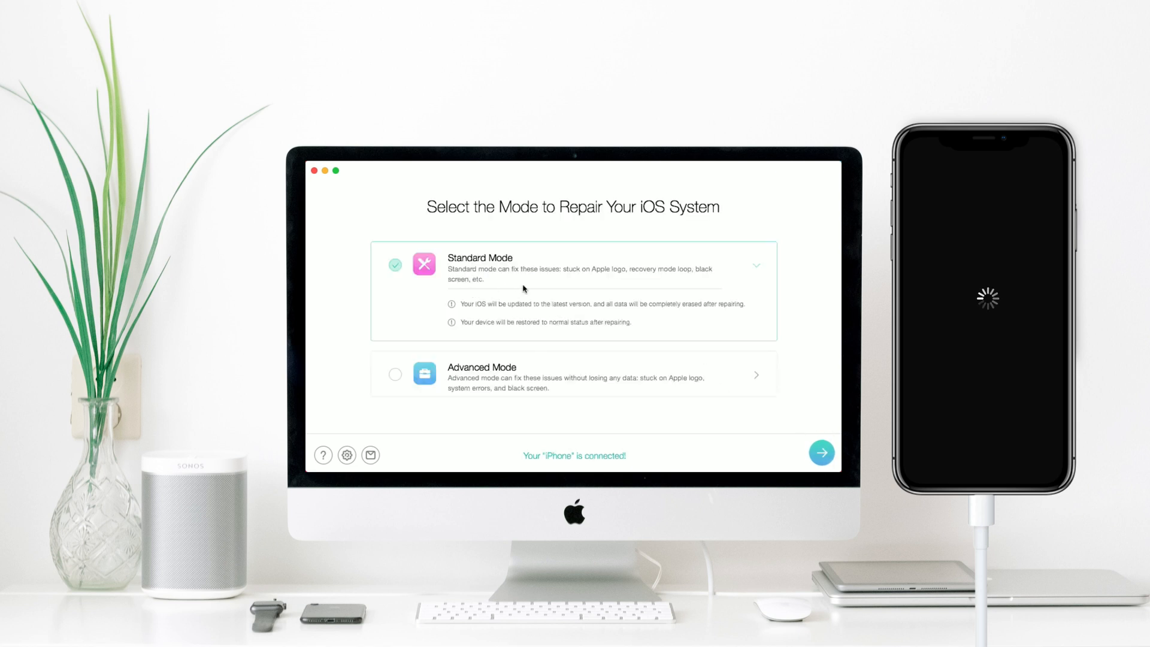
- Choose Standard Mode to reach the iPhone XS model confirmation page
click(821, 453)
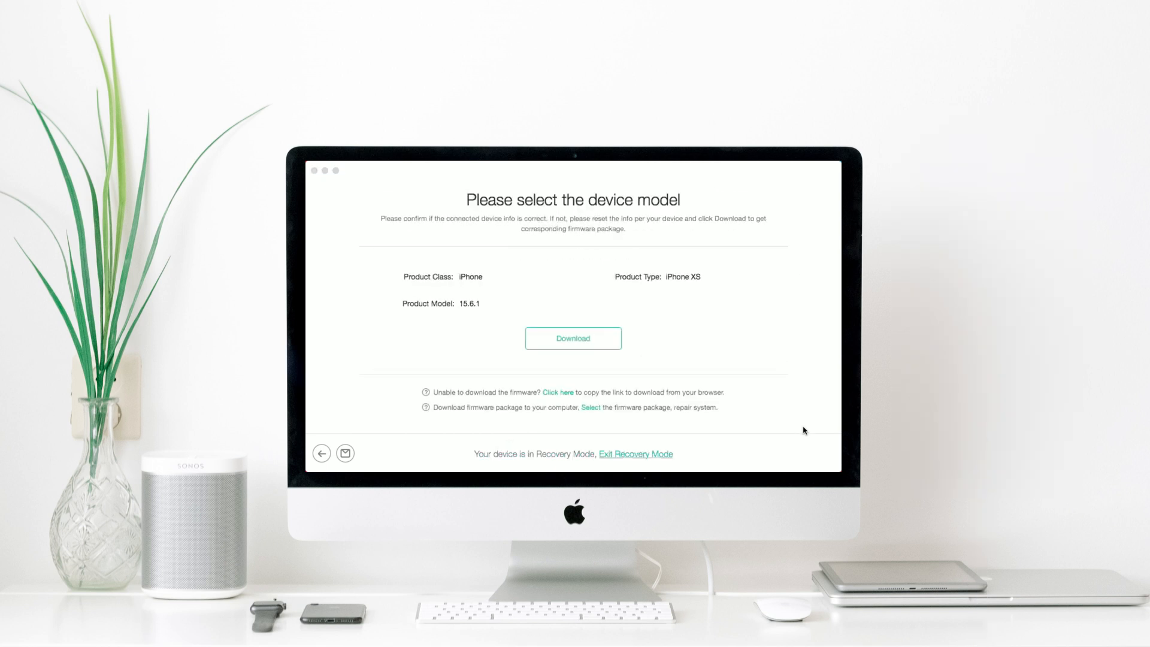
- Start the firmware download for the iPhone XS on 15.6.1
click(574, 338)
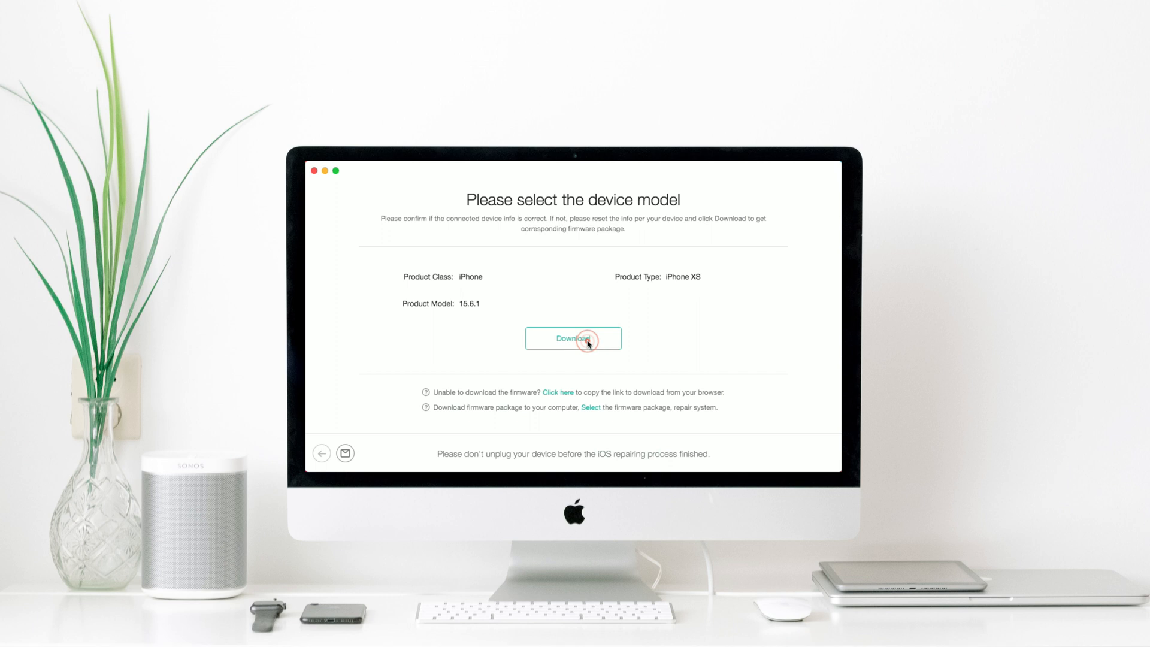
click(572, 338)
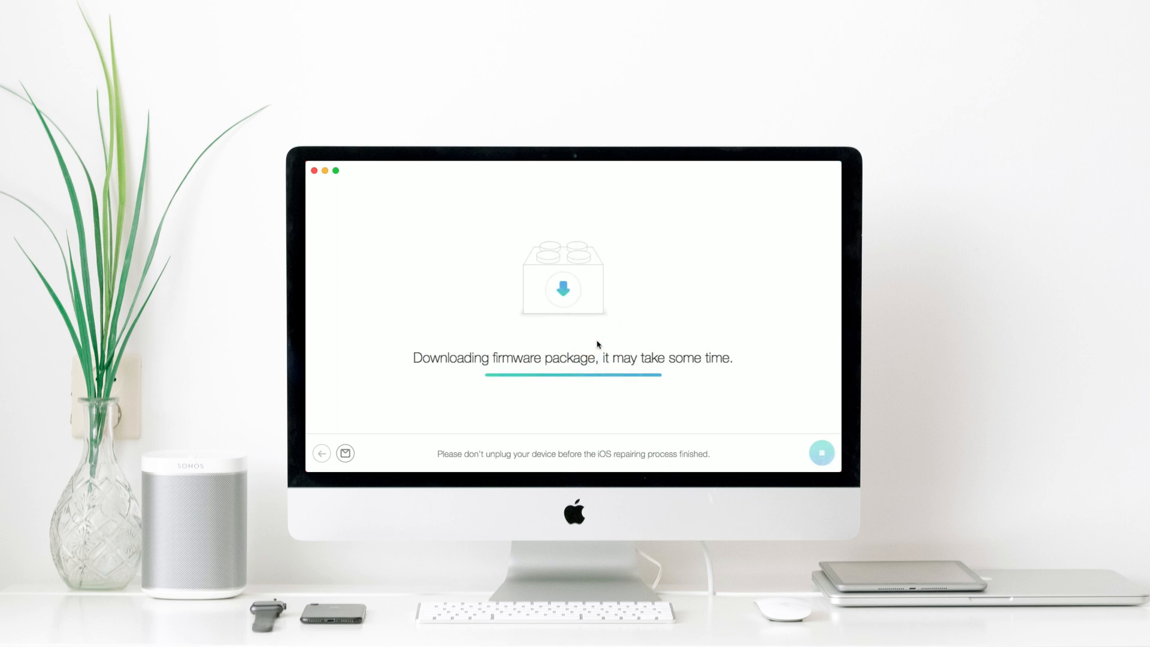